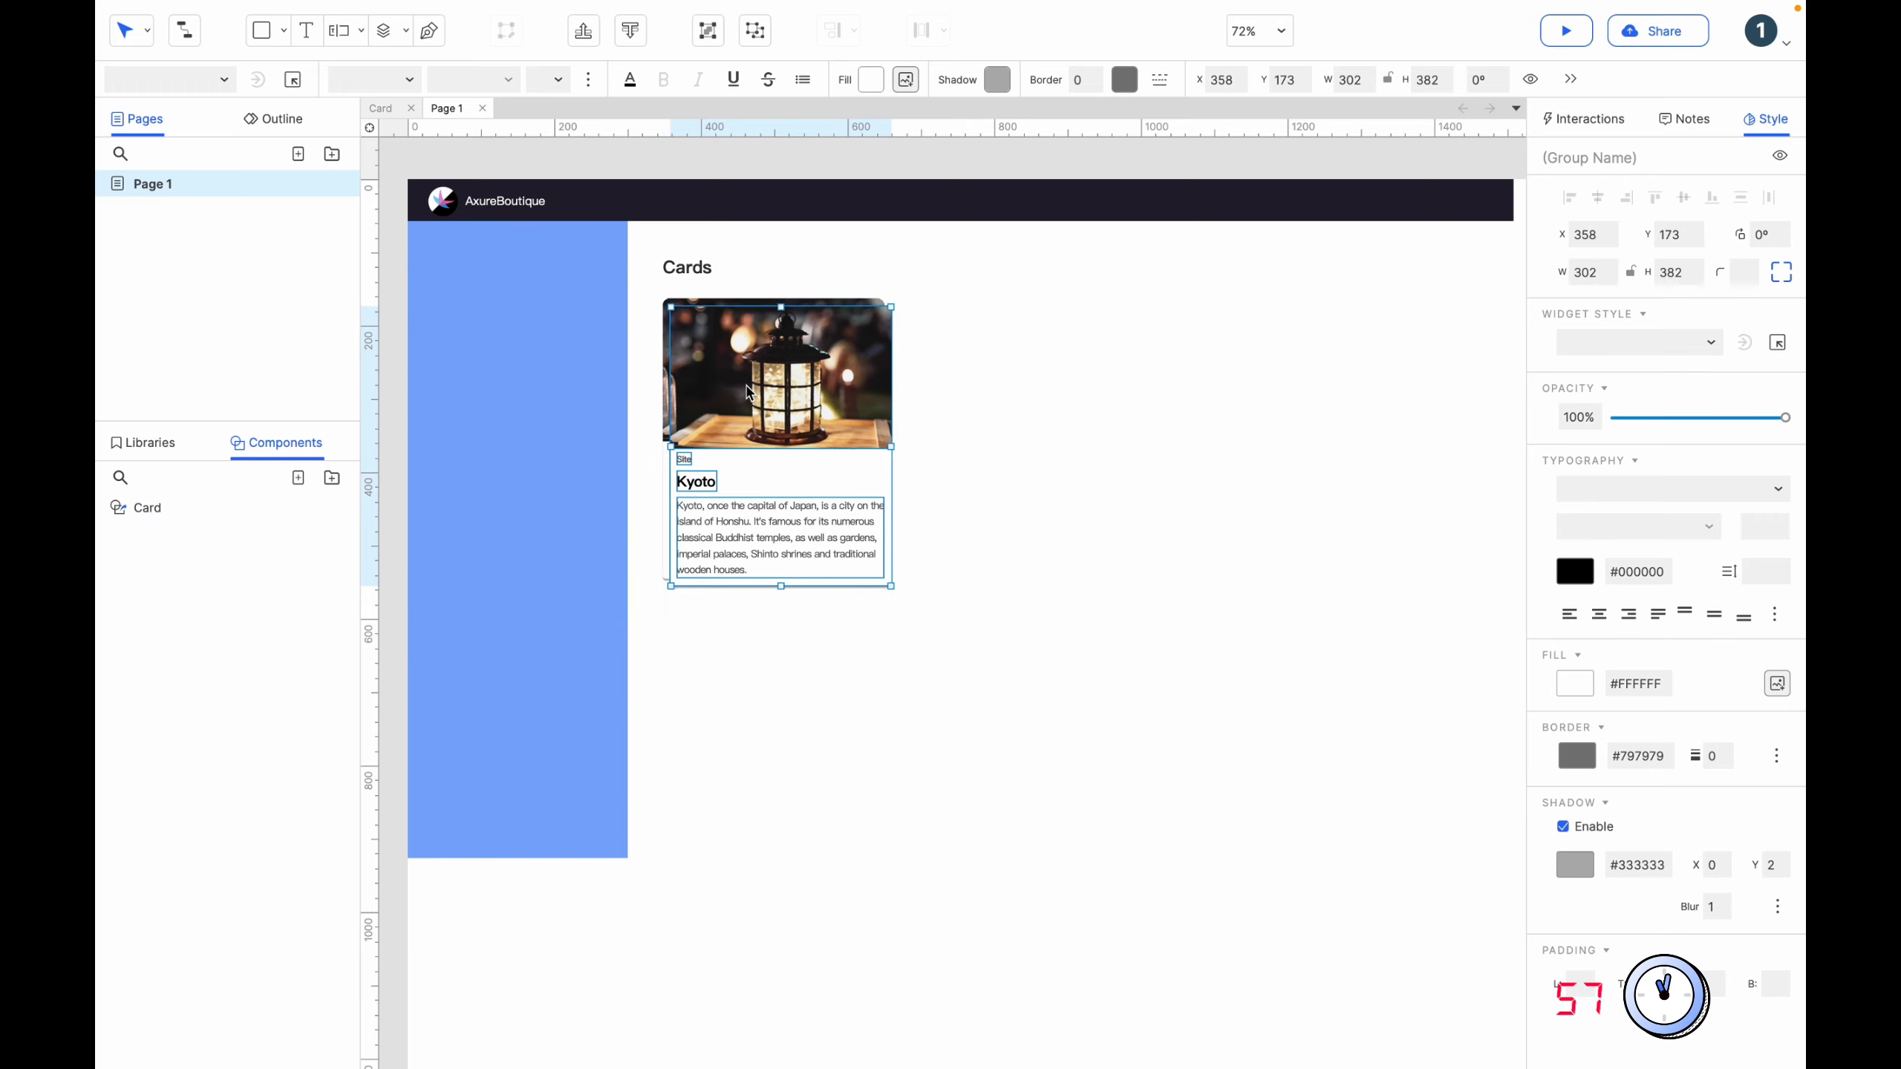
Ctrl-drag copies of the Kyoto card to the right to build a row of four.
{"action": "left_click_drag", "start_coordinate": [779, 372], "coordinate": [1018, 370]}
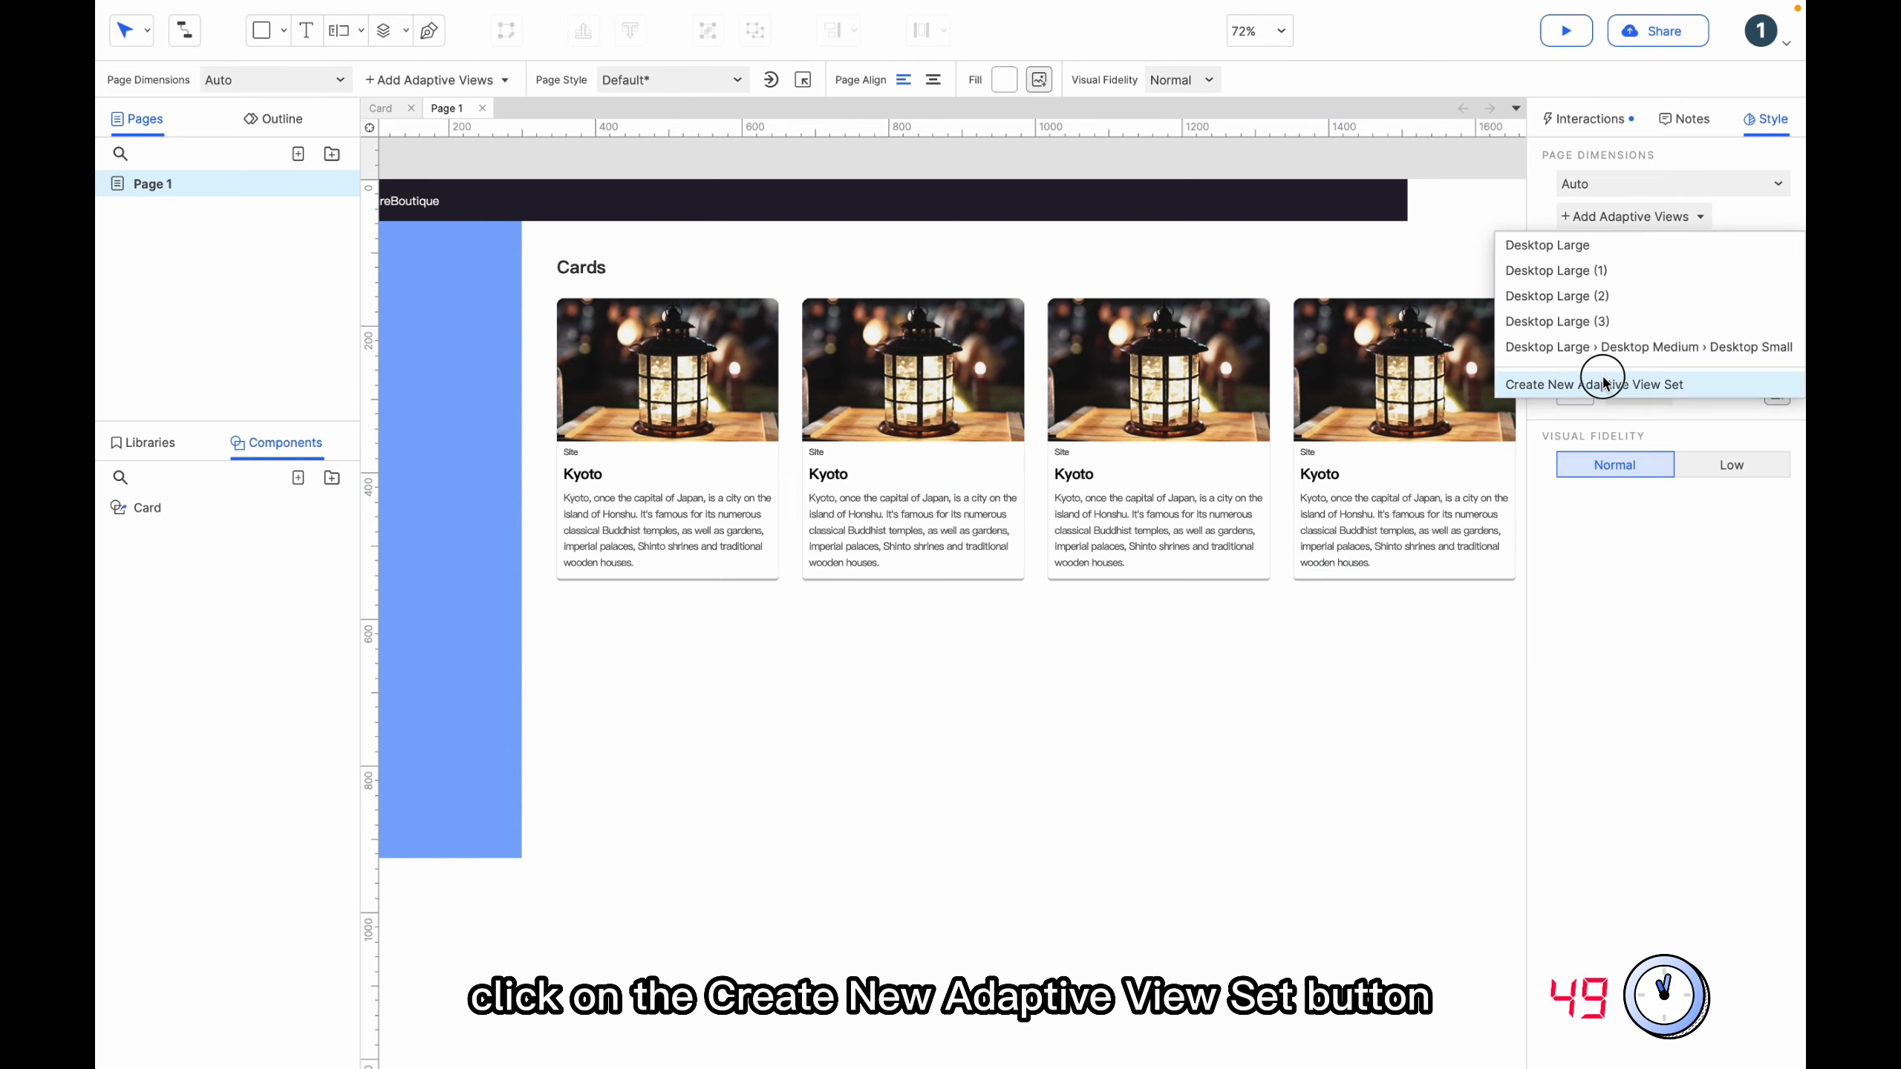
Create an adaptive view set with Desktop Large, Desktop Medium and Desktop Small presets.
{"action": "left_click", "coordinate": [1591, 385]}
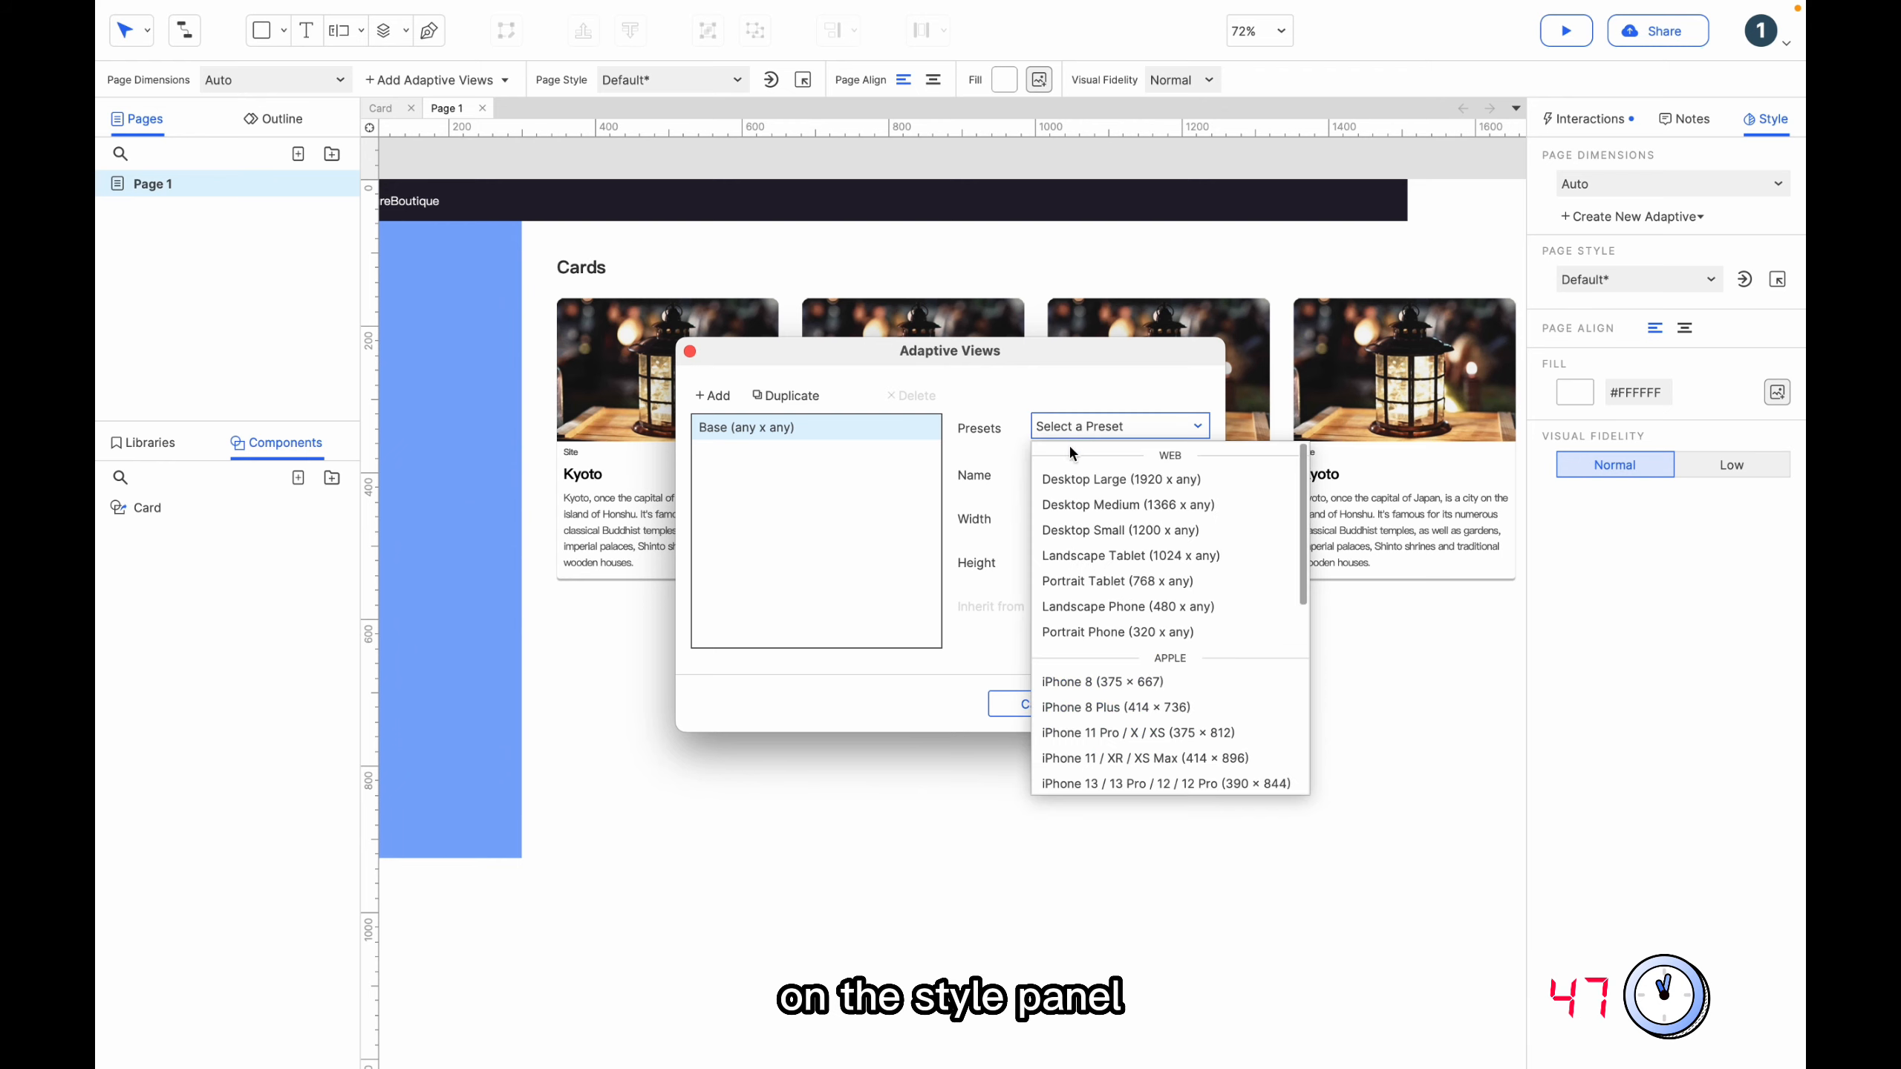
{"action": "mouse_move", "coordinate": [1117, 479]}
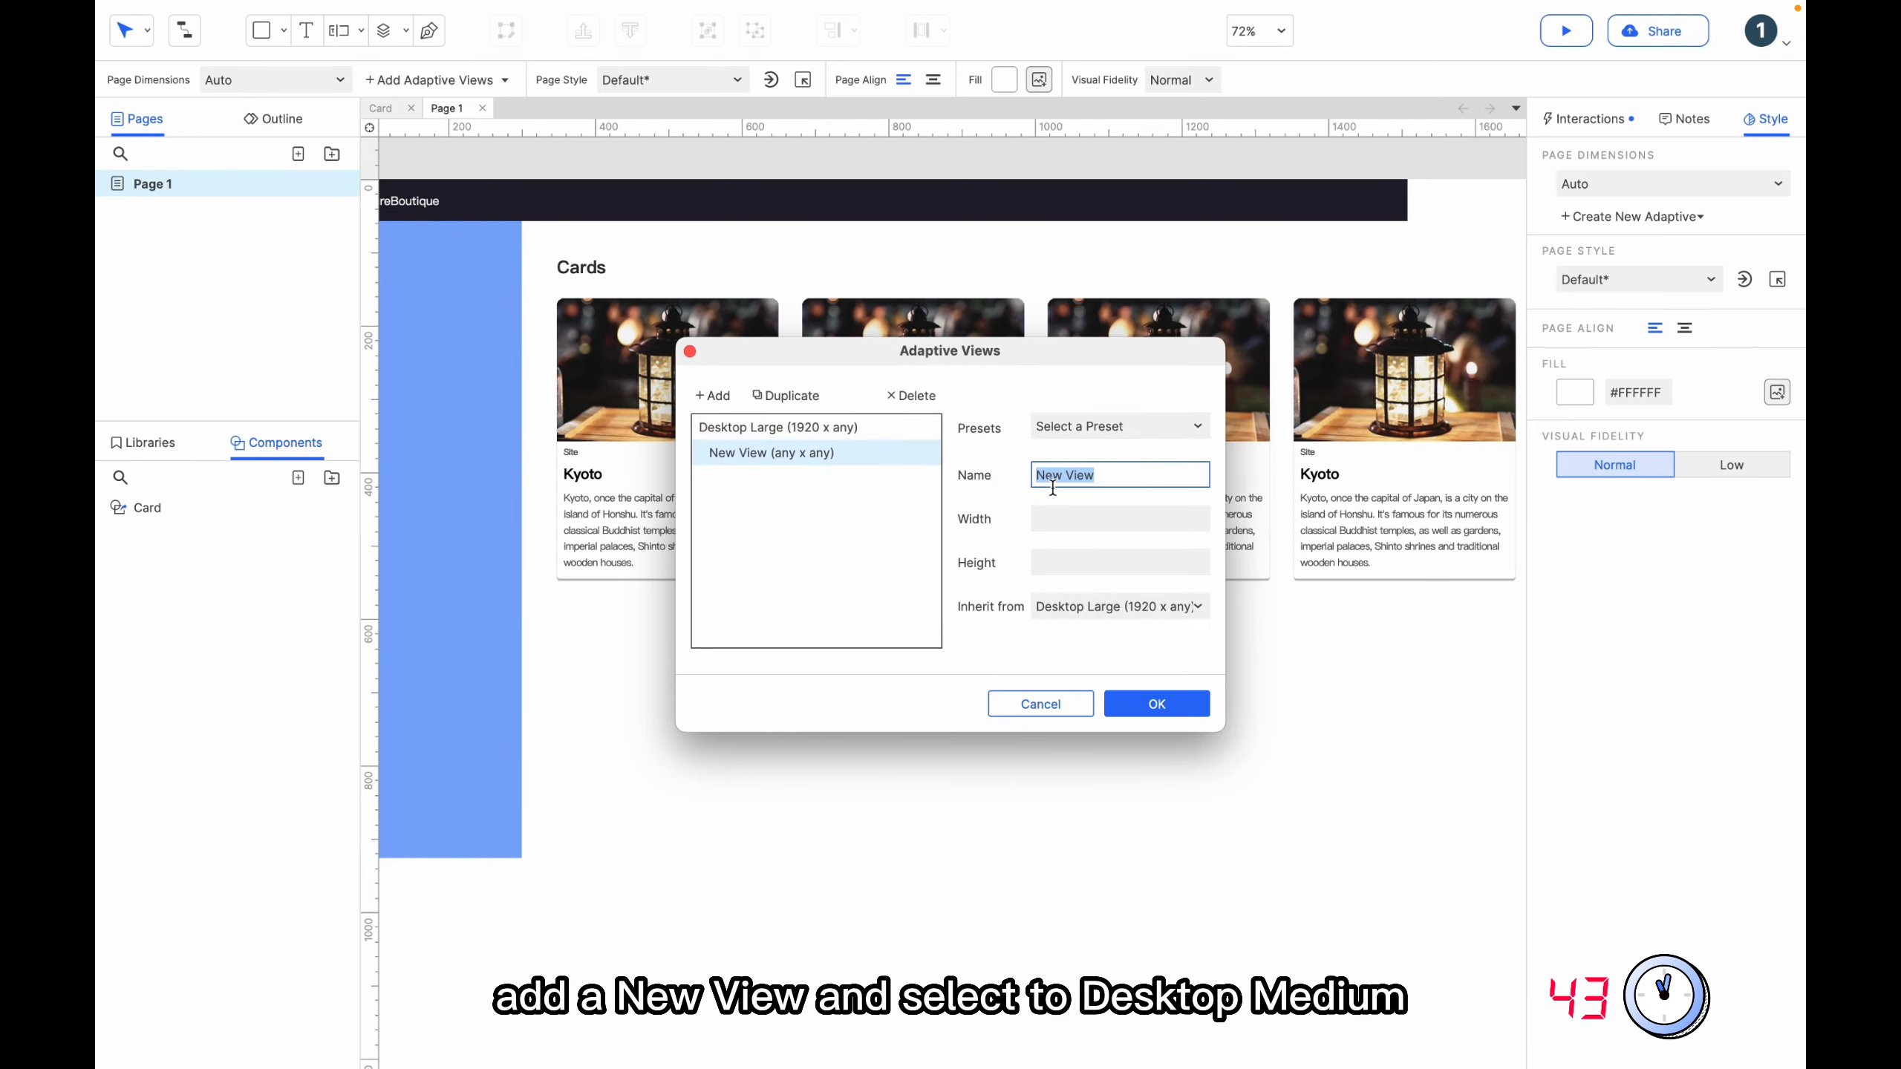
{"action": "left_click", "coordinate": [1115, 426]}
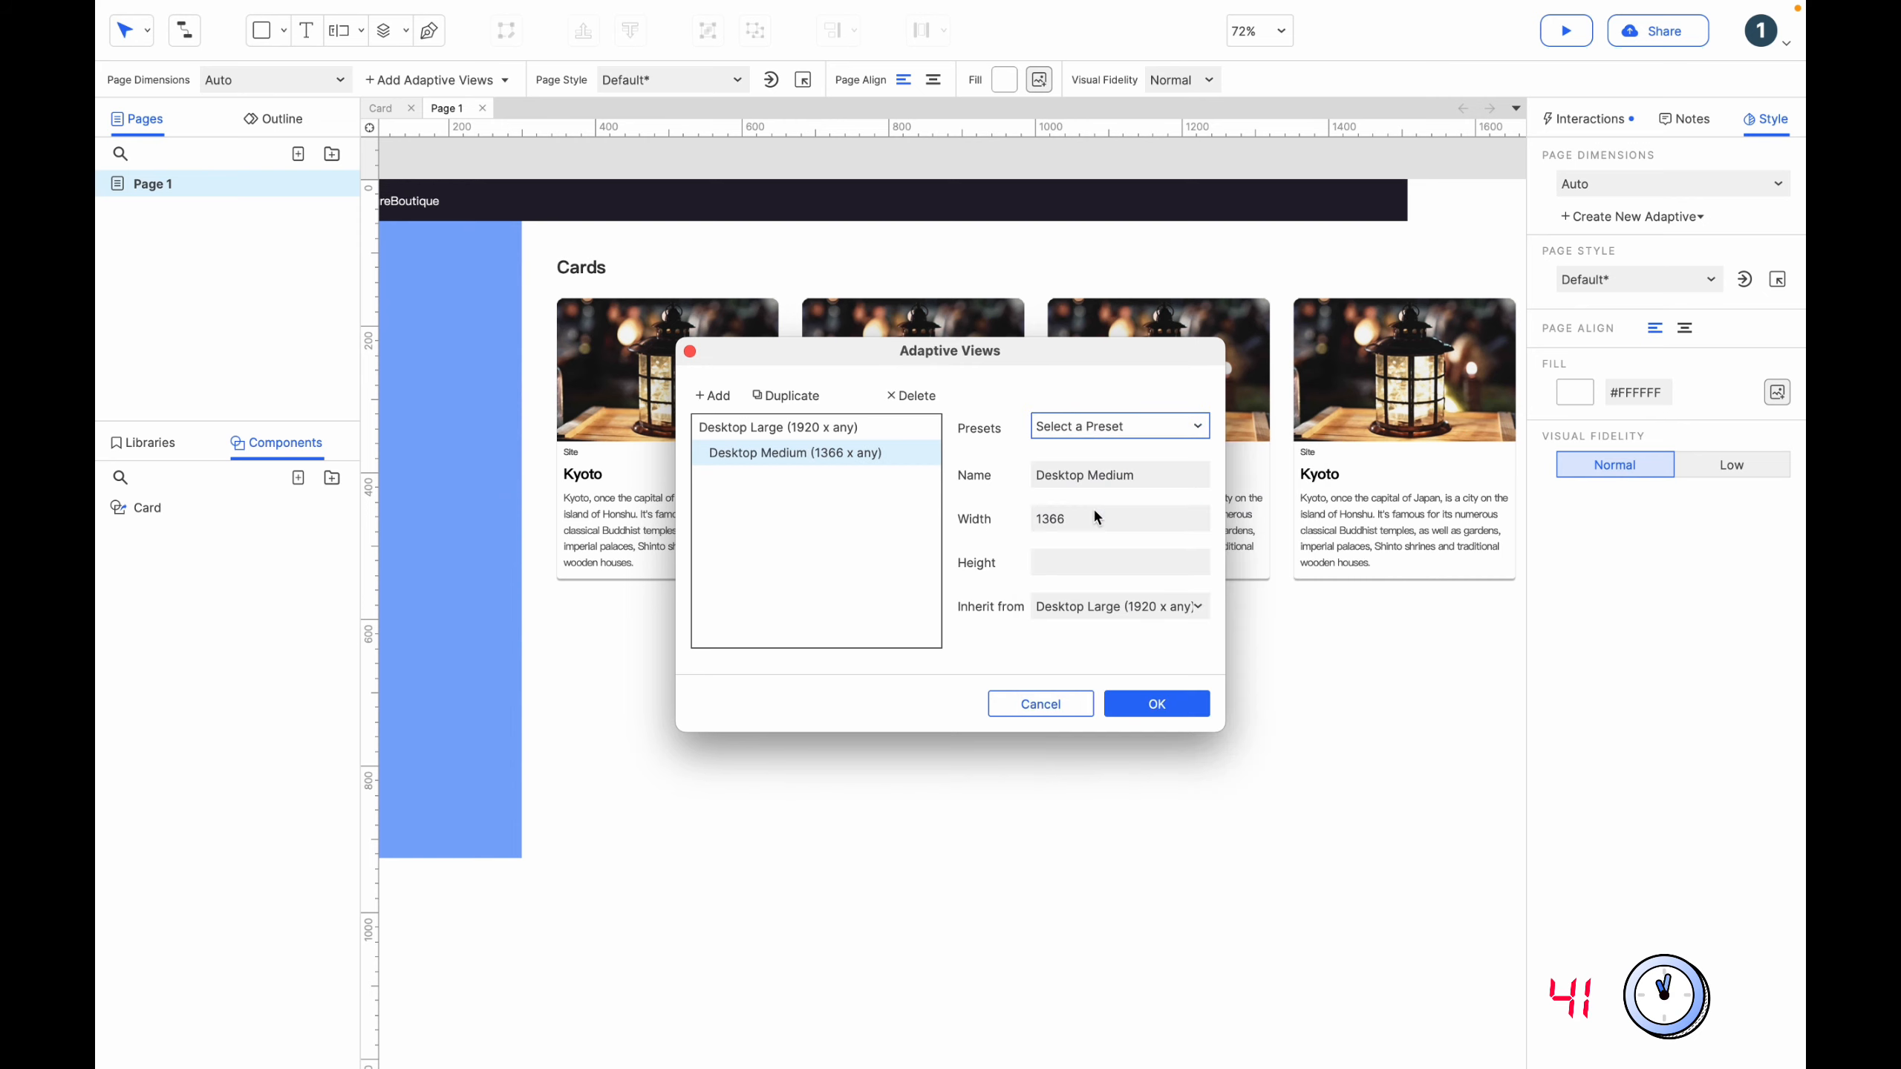
{"action": "left_click", "coordinate": [712, 395]}
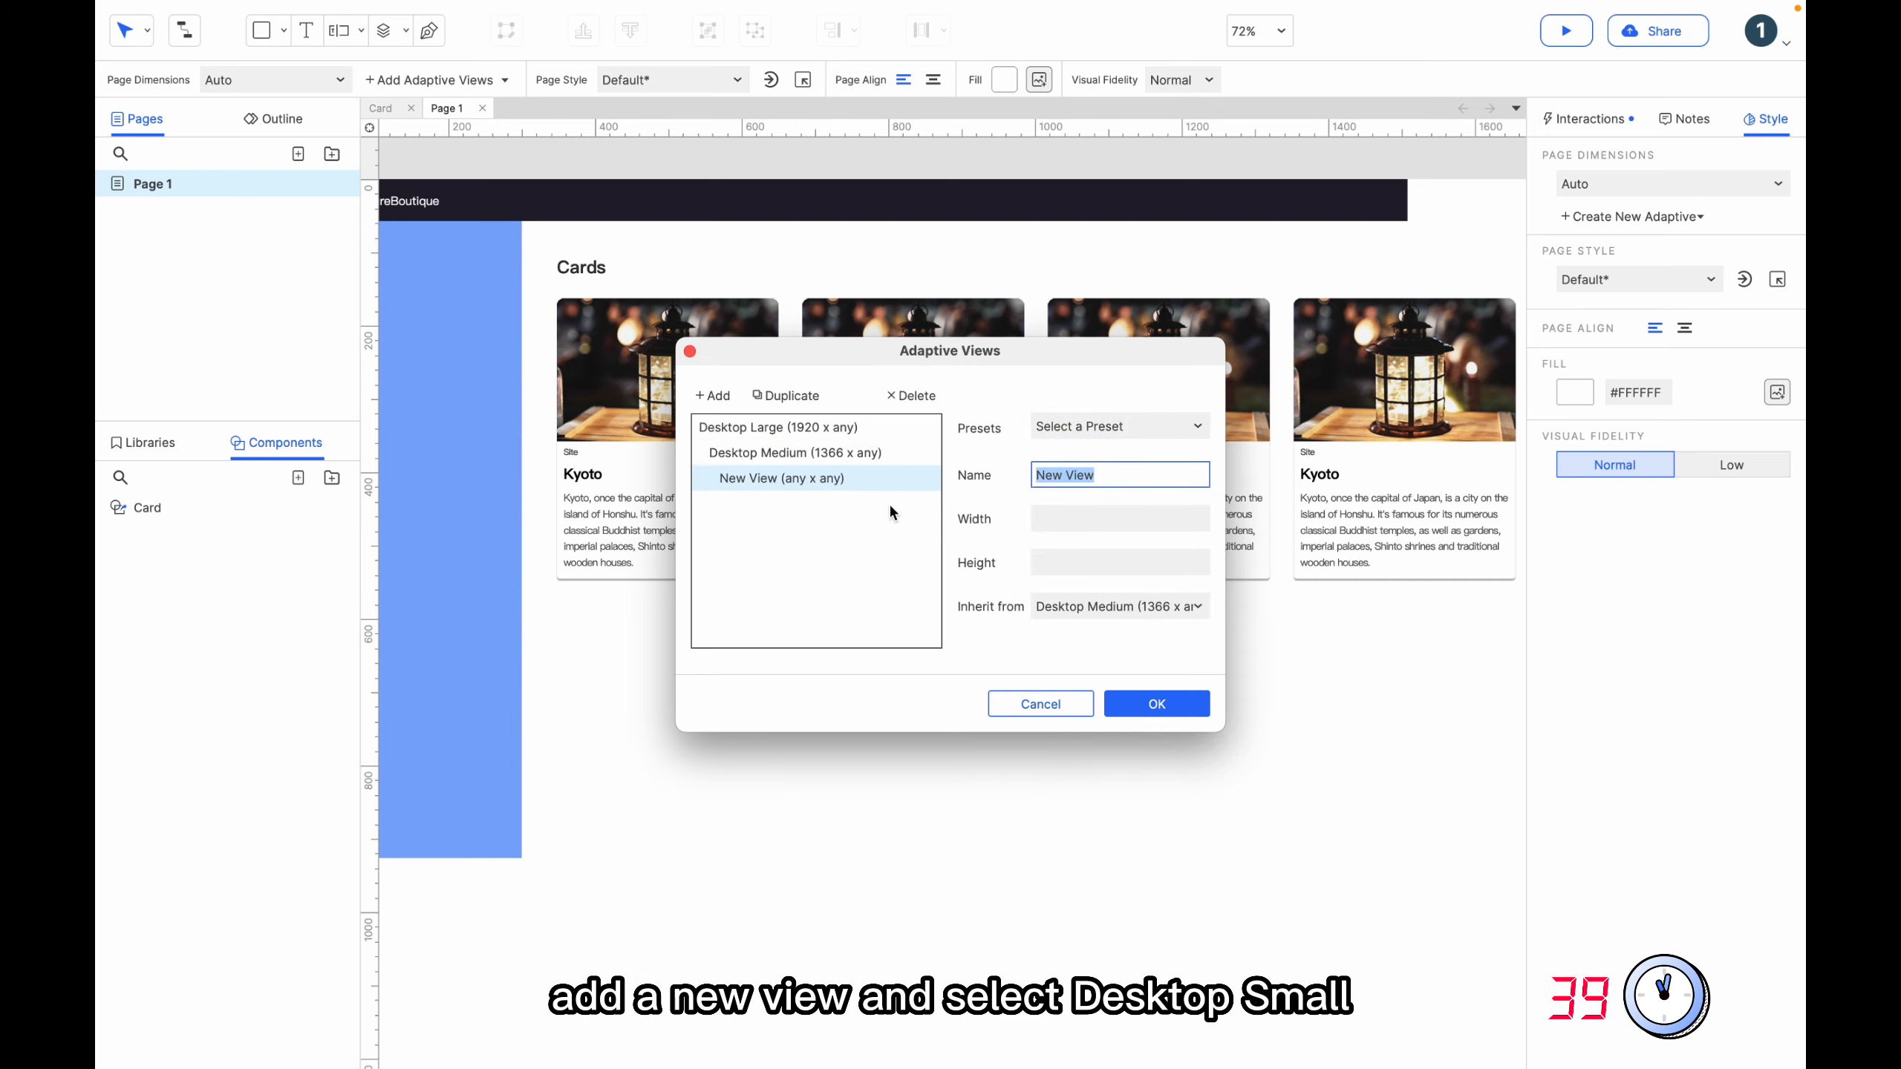
{"action": "left_click", "coordinate": [1114, 426]}
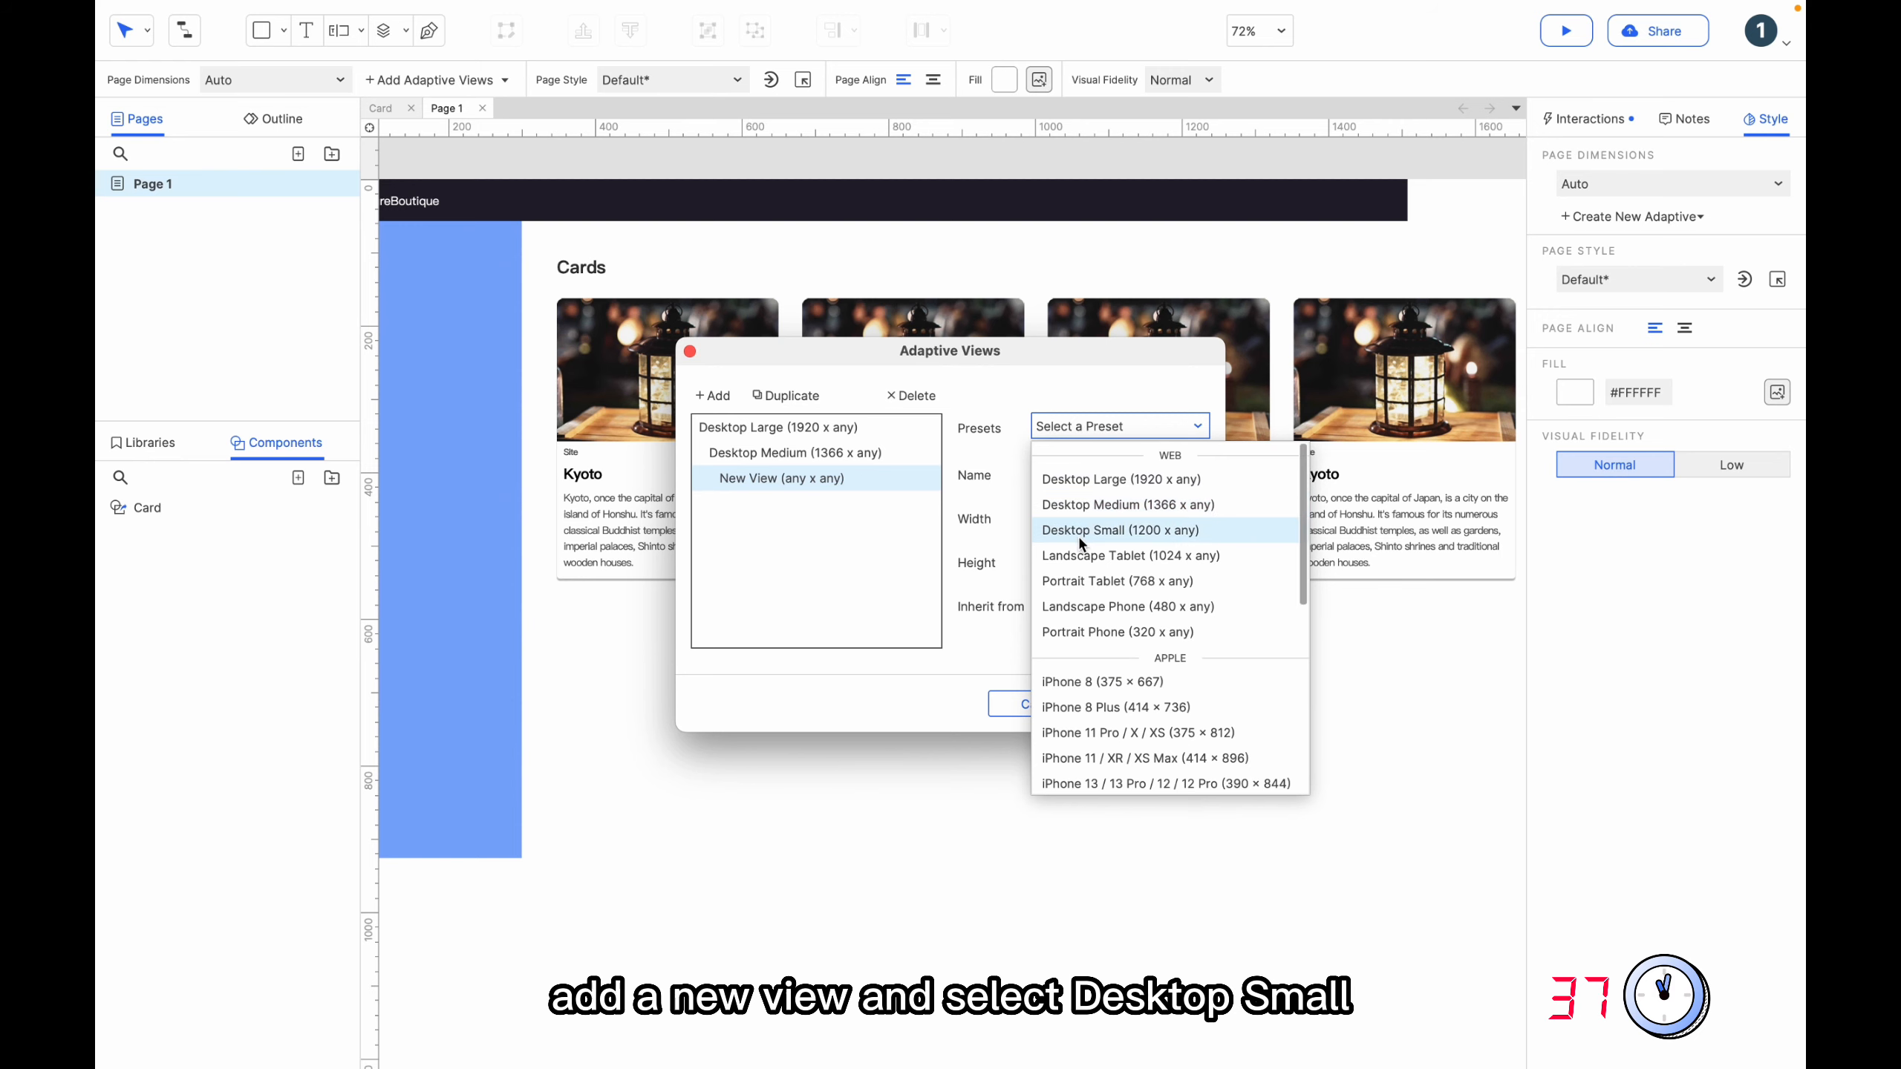
{"action": "left_click", "coordinate": [1119, 530]}
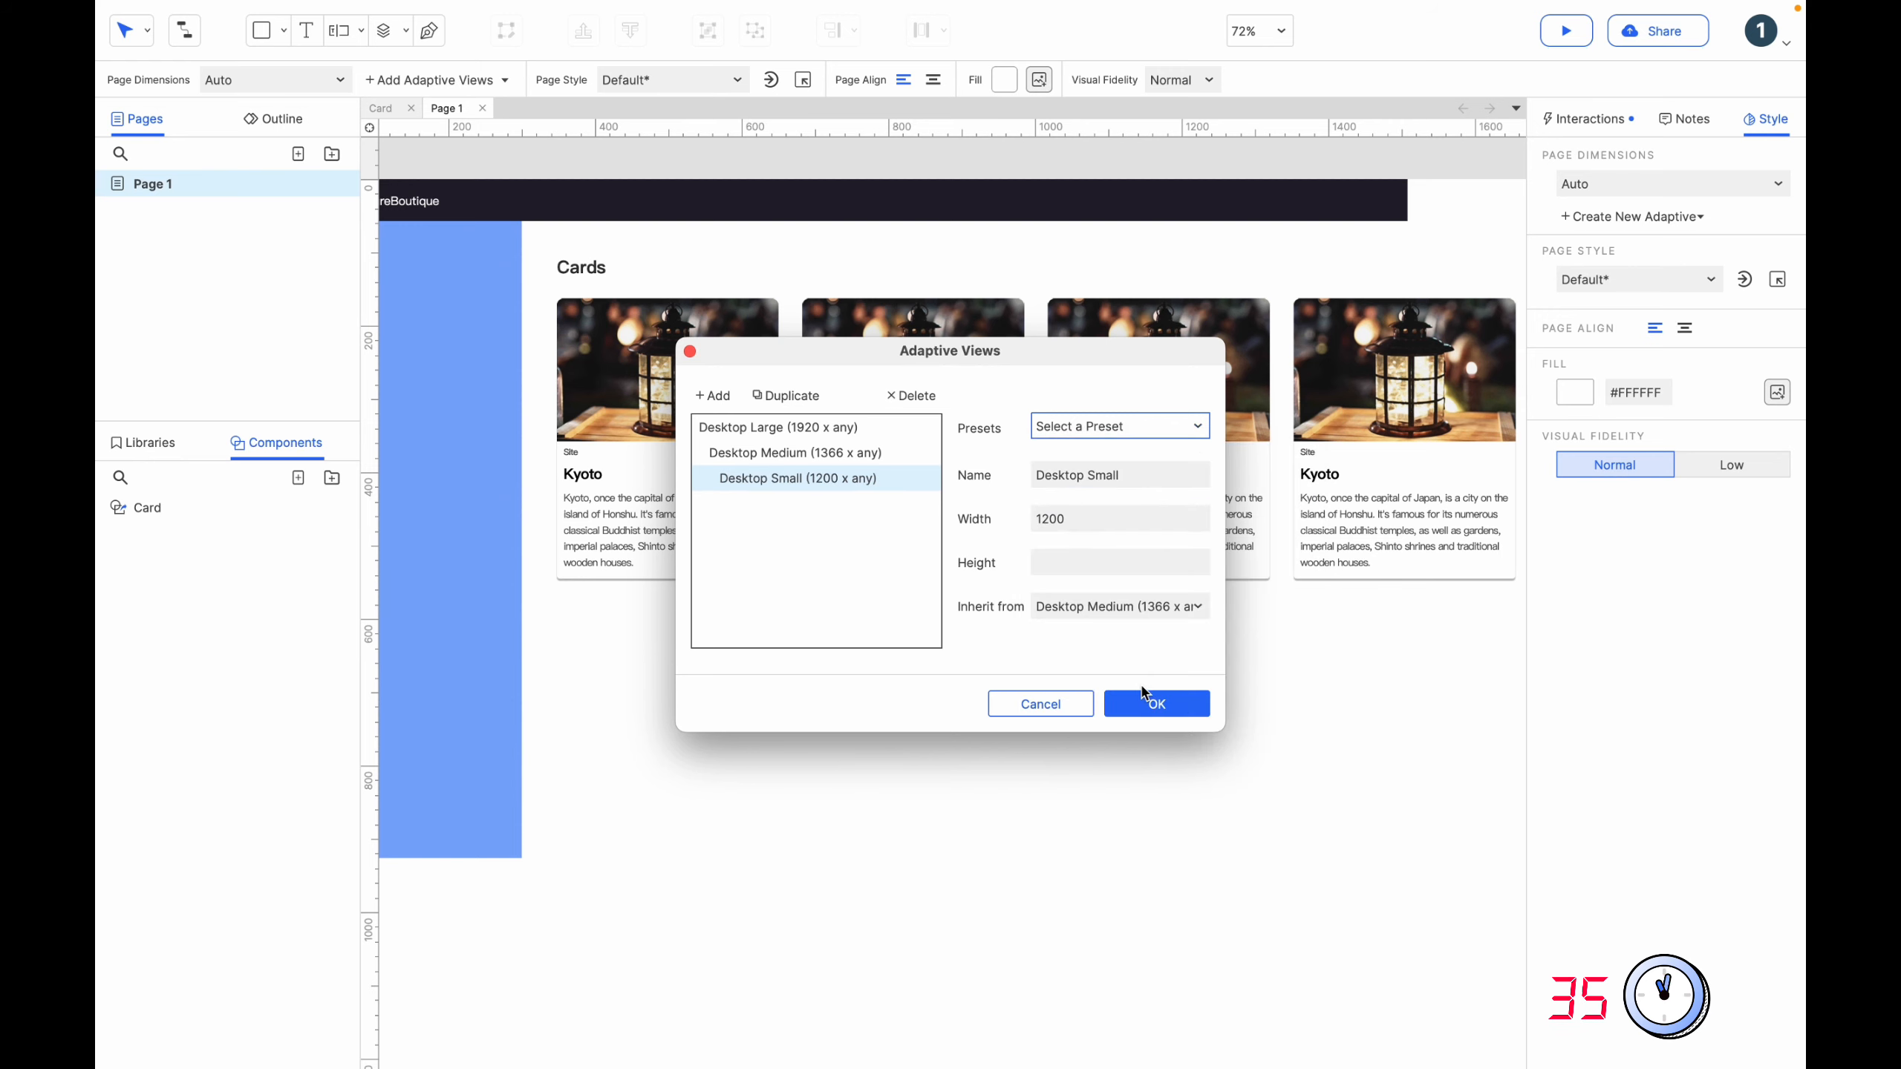
{"action": "left_click", "coordinate": [1154, 703]}
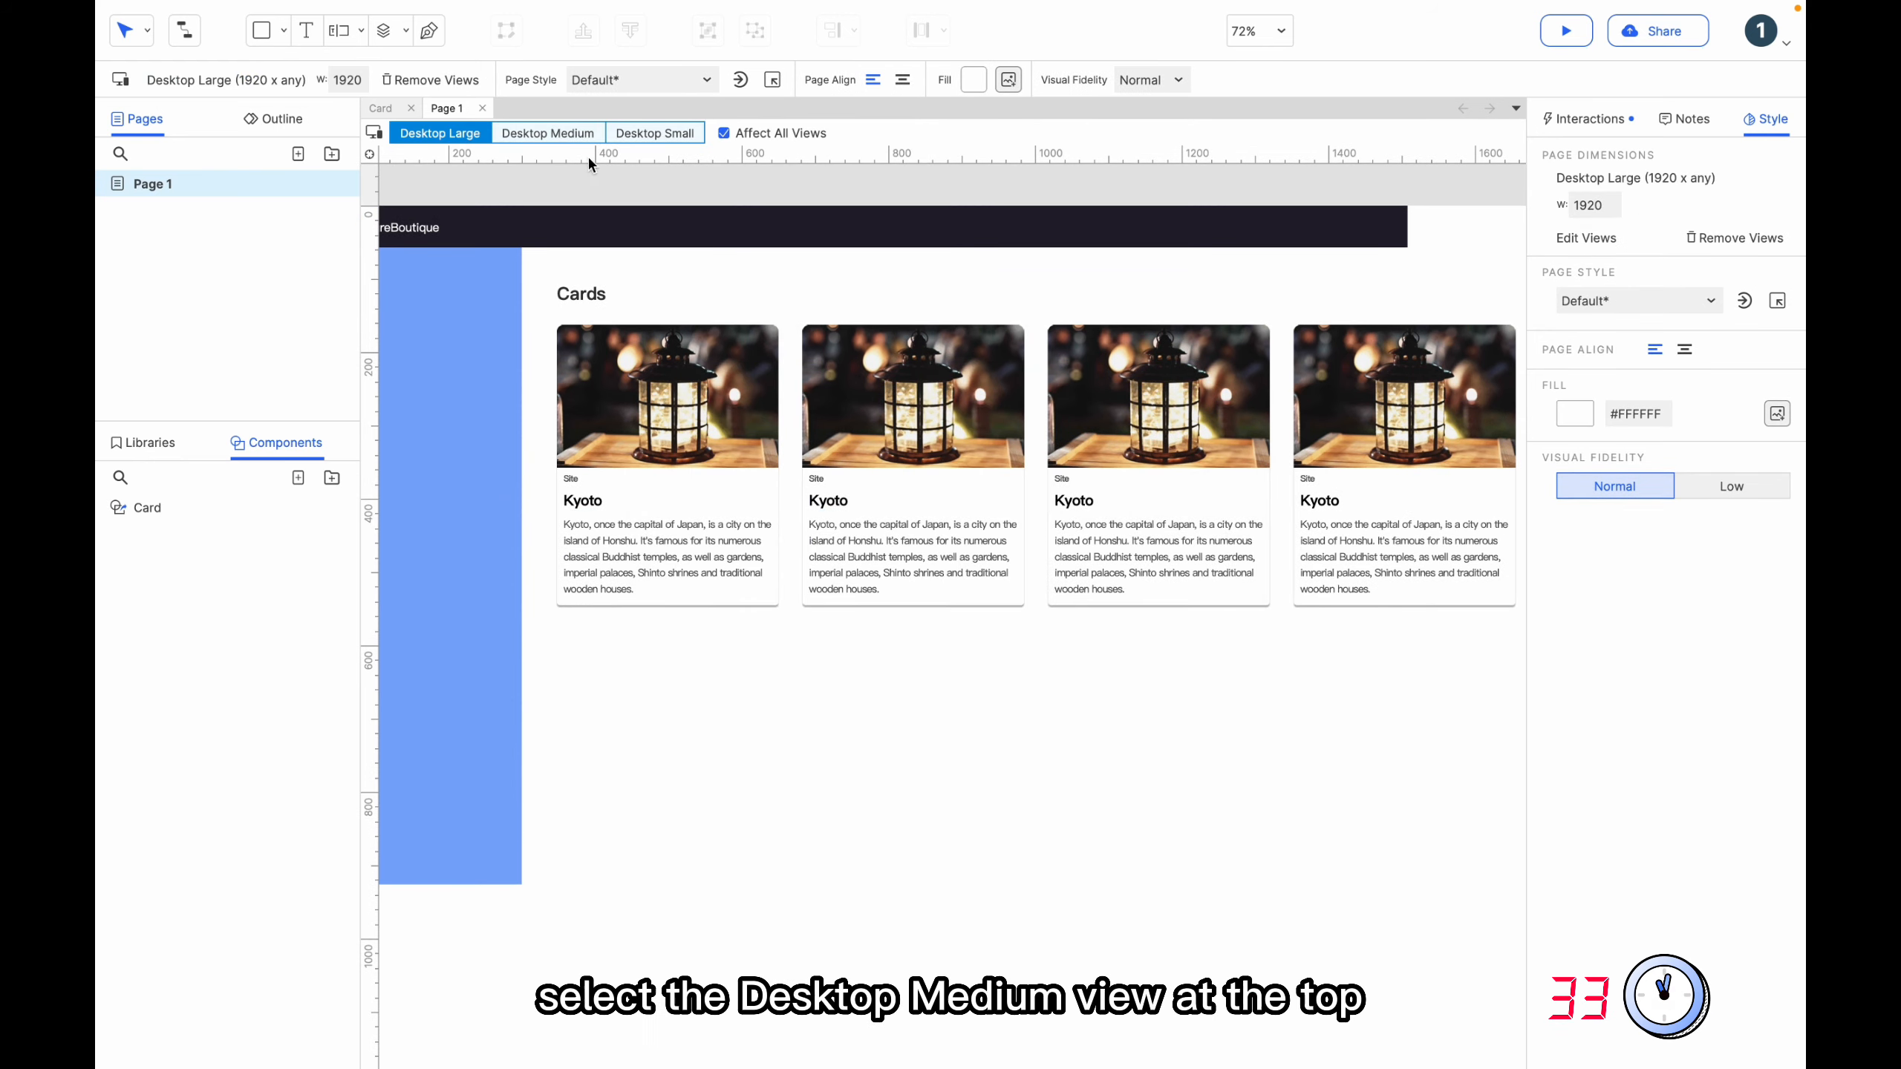
Switch to the Desktop Medium view and turn off Affect All Views.
{"action": "left_click", "coordinate": [547, 132]}
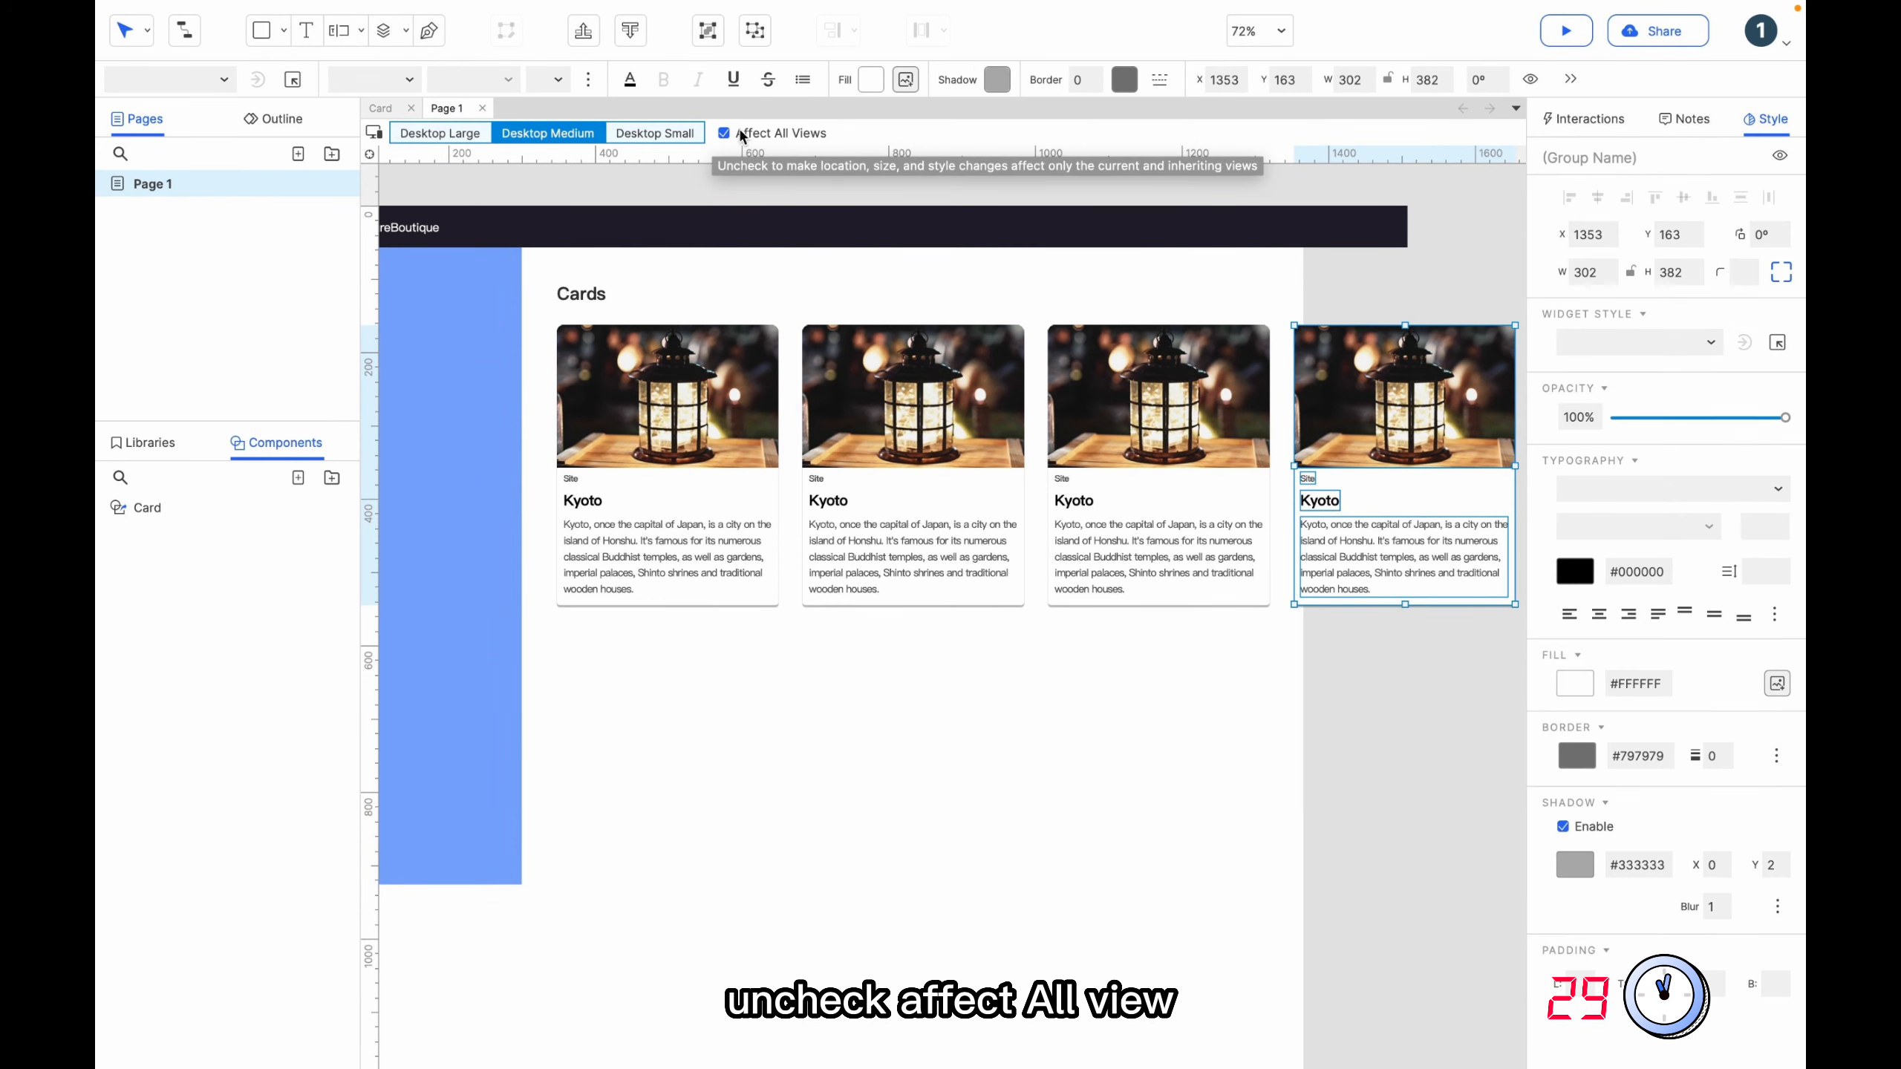
{"action": "left_click", "coordinate": [724, 133]}
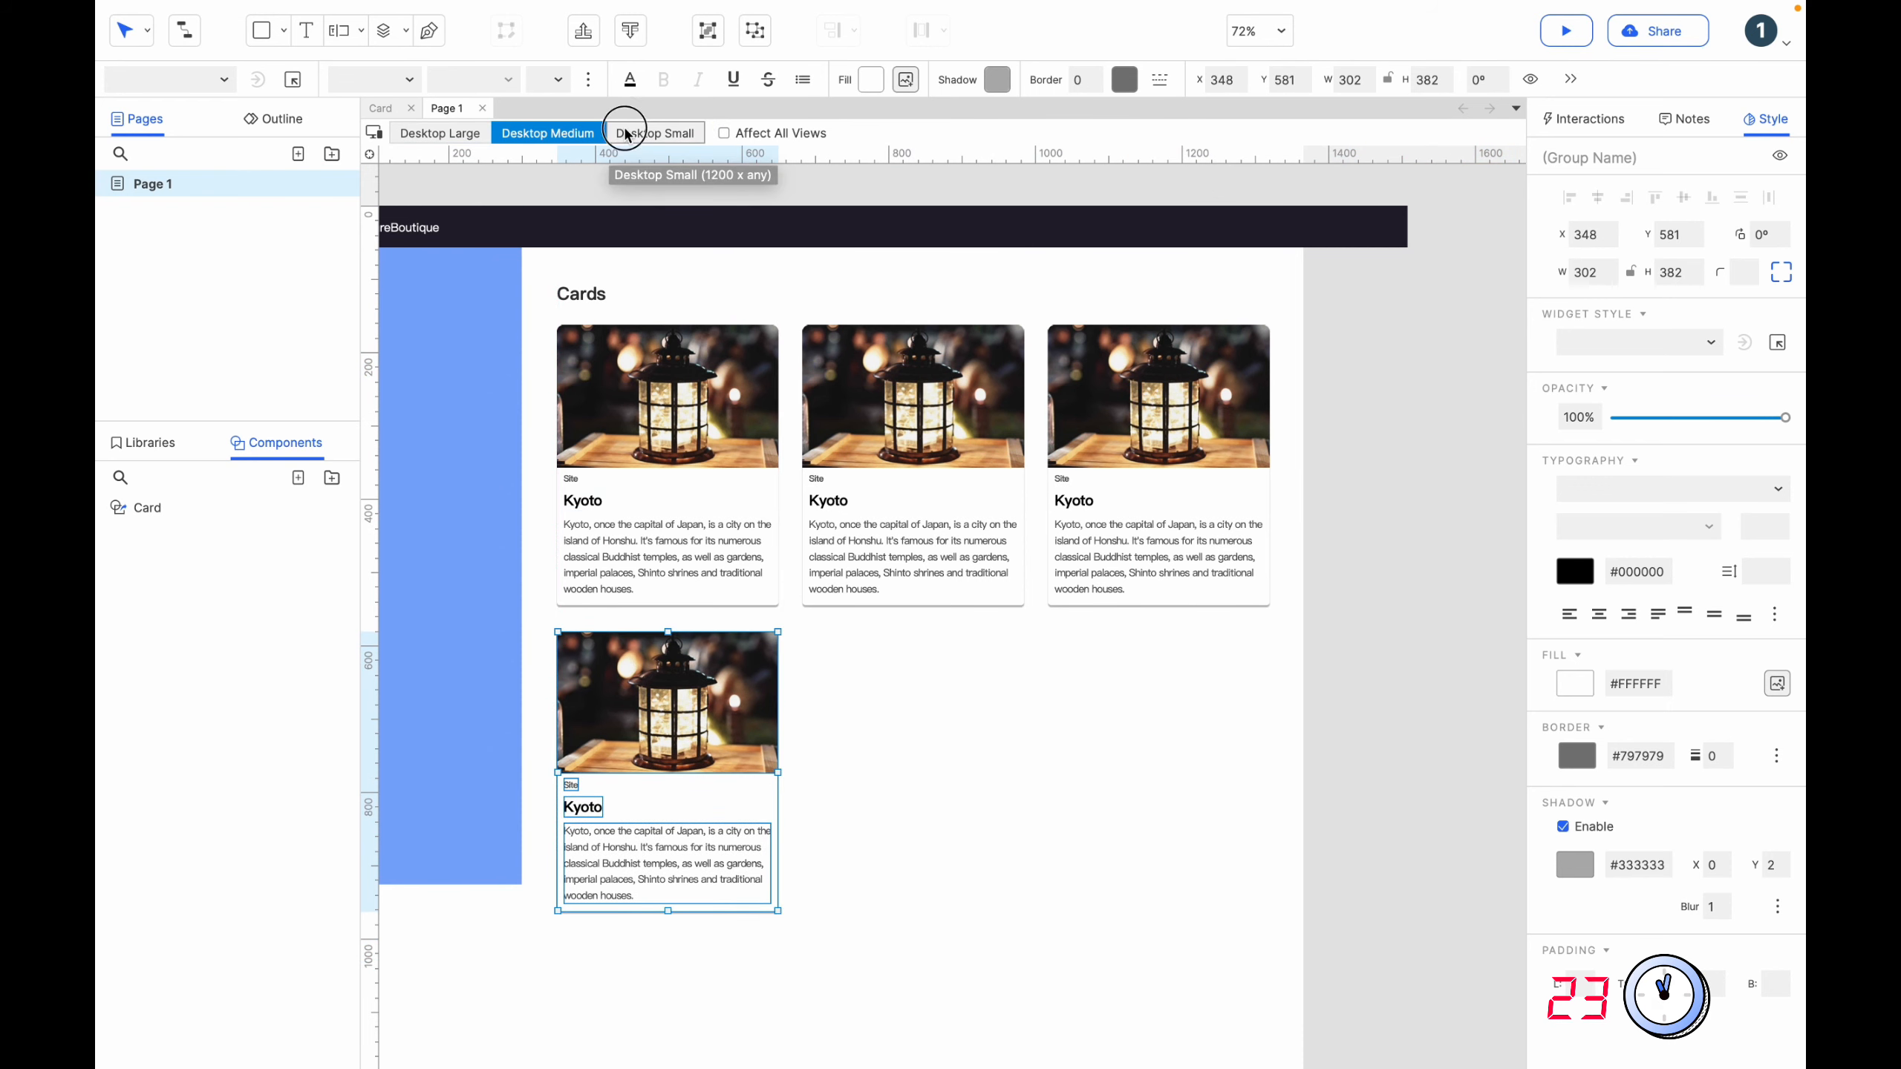
{"action": "left_click", "coordinate": [653, 132]}
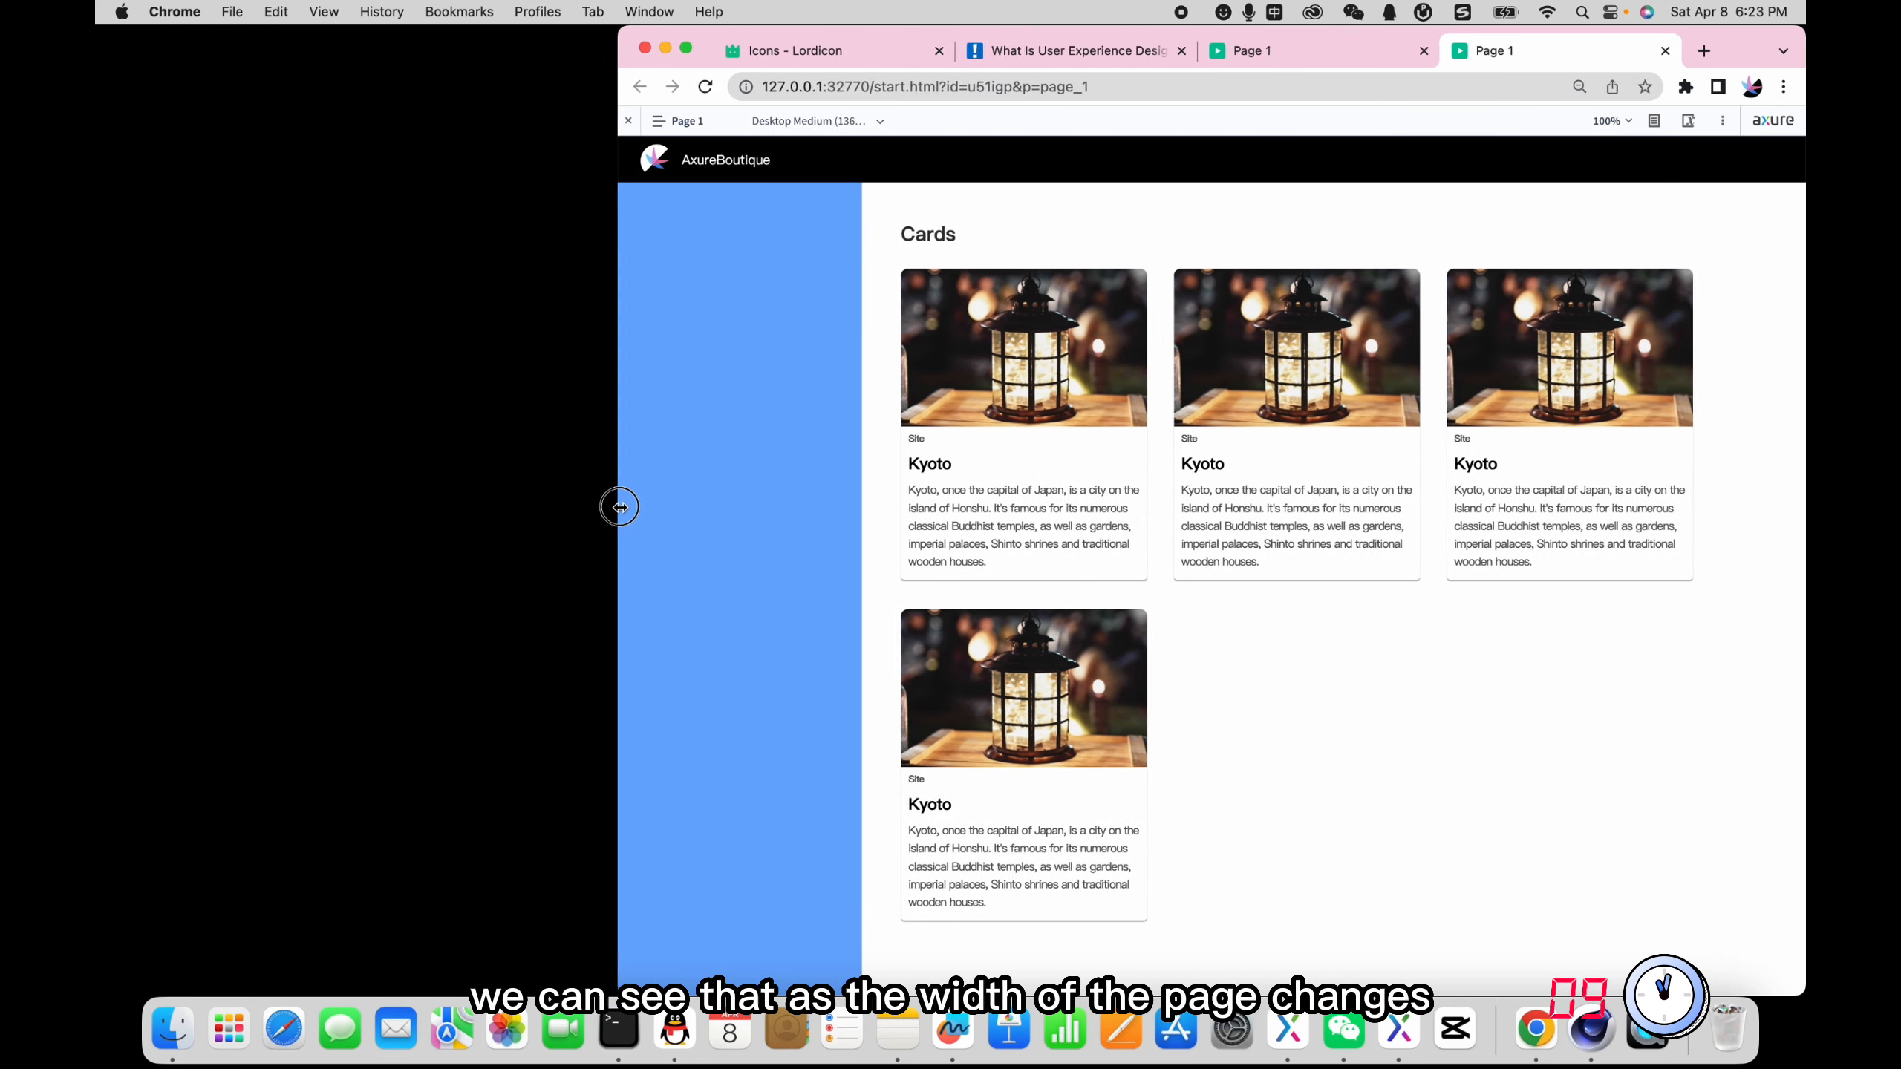
Narrow the browser window so the preview switches to Desktop Small with two cards per row.
{"action": "left_click_drag", "start_coordinate": [619, 507], "coordinate": [733, 502]}
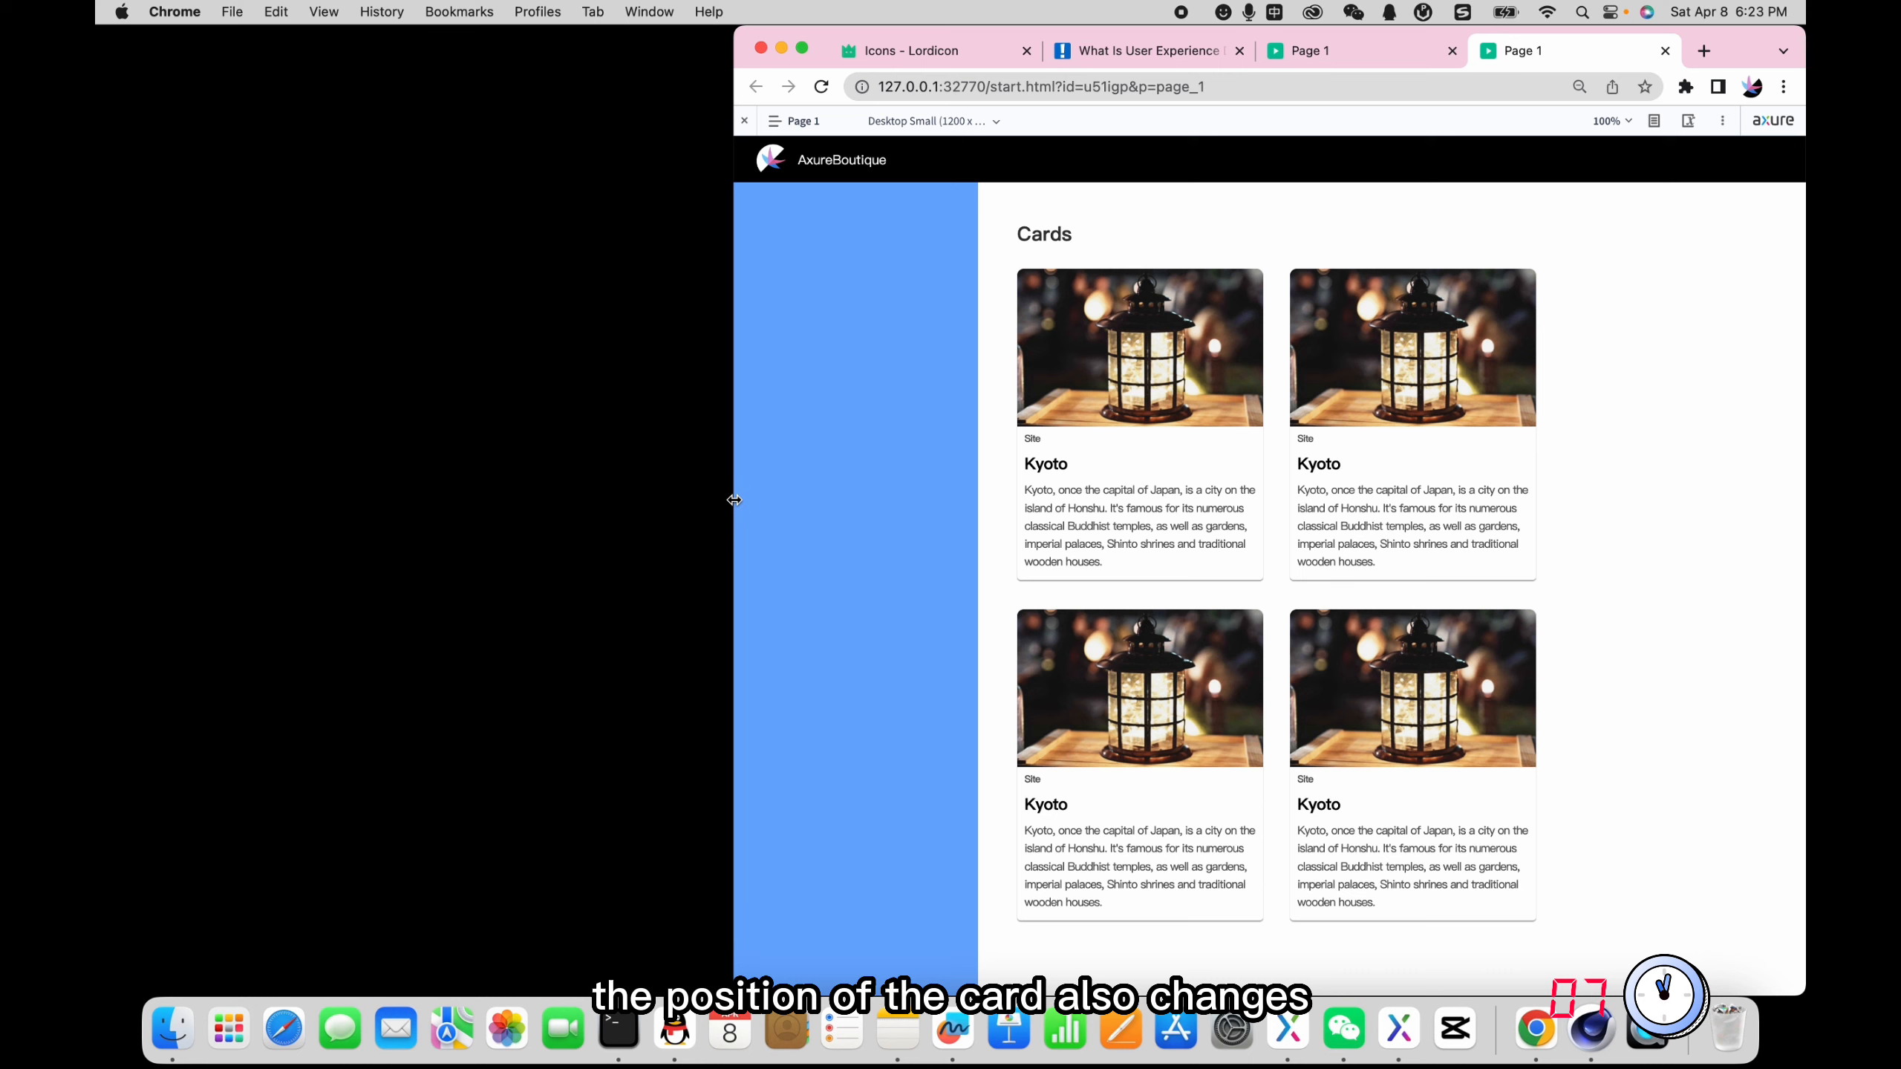